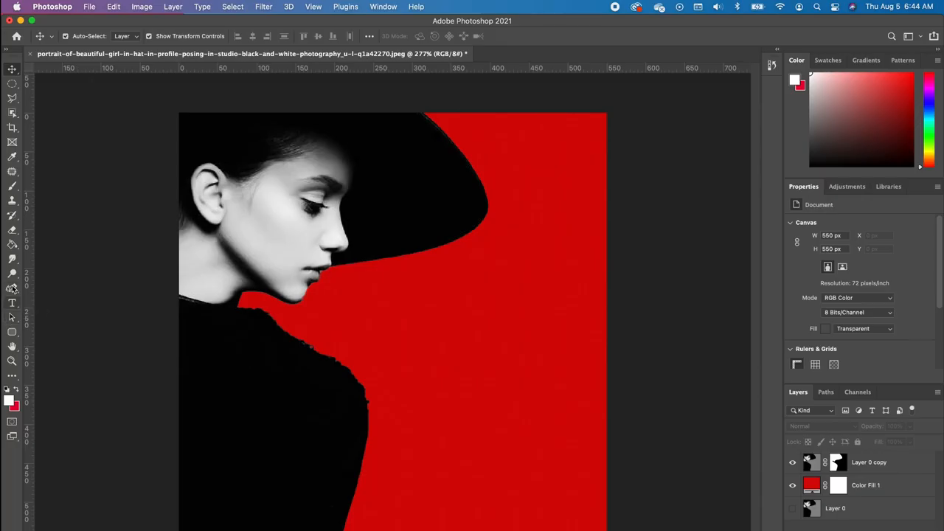
- Trace a Pen path from the hat edge, below the lips, down the shoulder toward the image bottom
{"action": "left_click", "coordinate": [12, 287]}
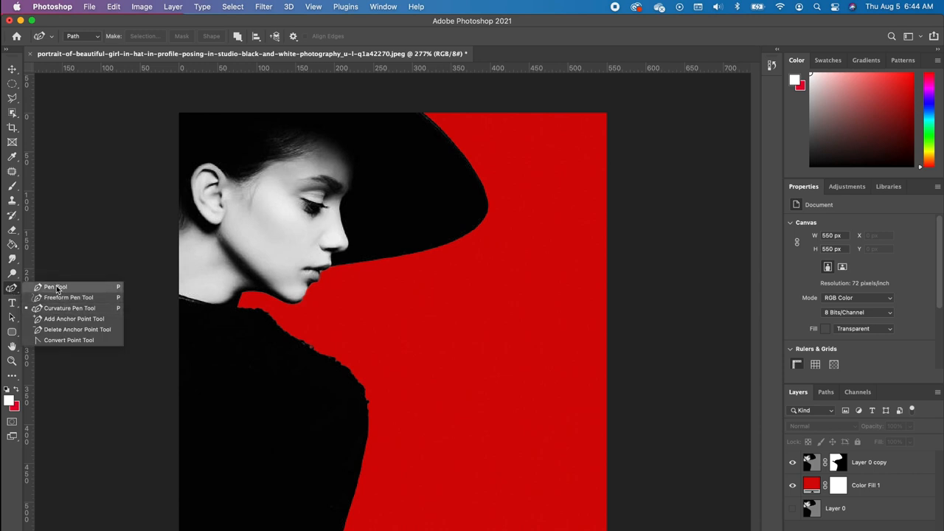
{"action": "left_click", "coordinate": [55, 286]}
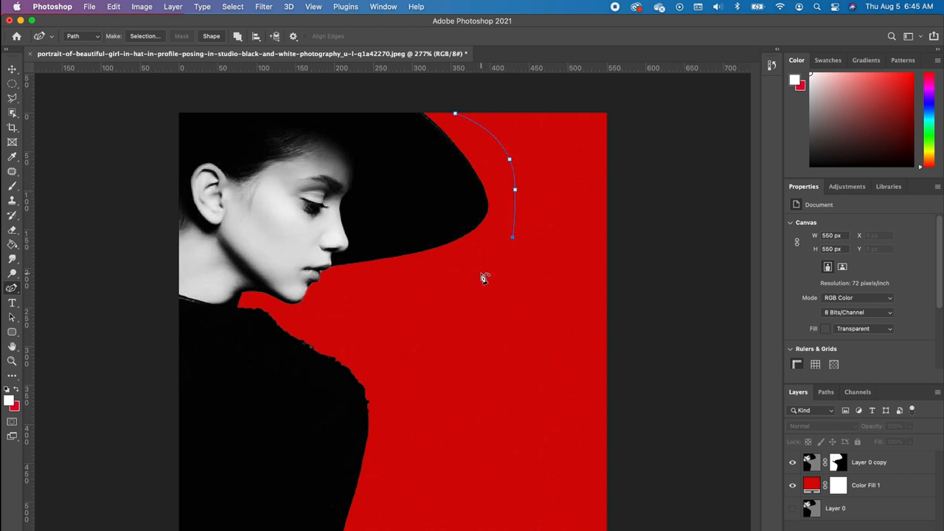
{"action": "left_click", "coordinate": [339, 314]}
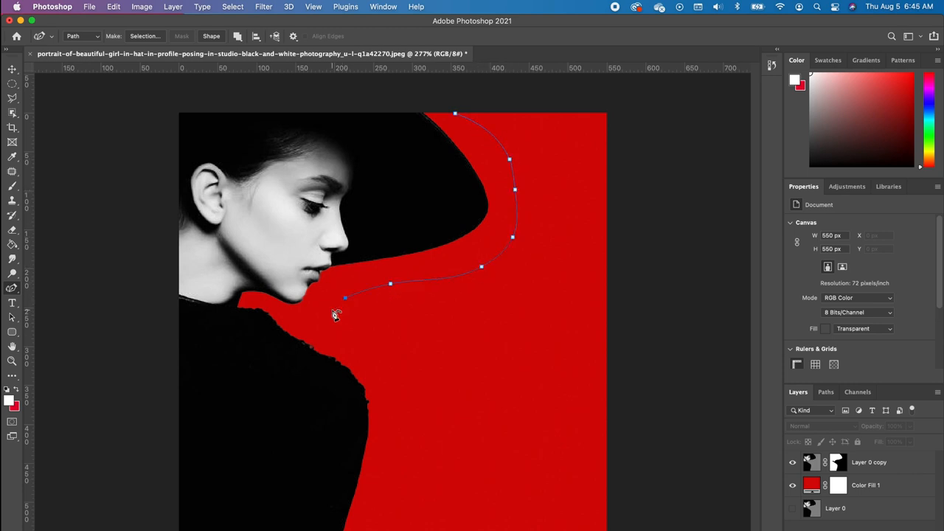
{"action": "left_click", "coordinate": [325, 319]}
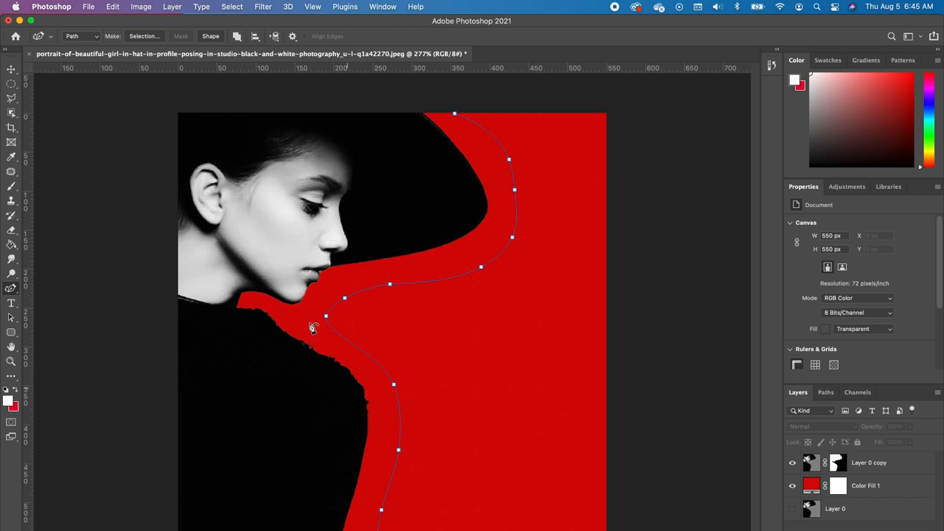
{"action": "left_click", "coordinate": [76, 36]}
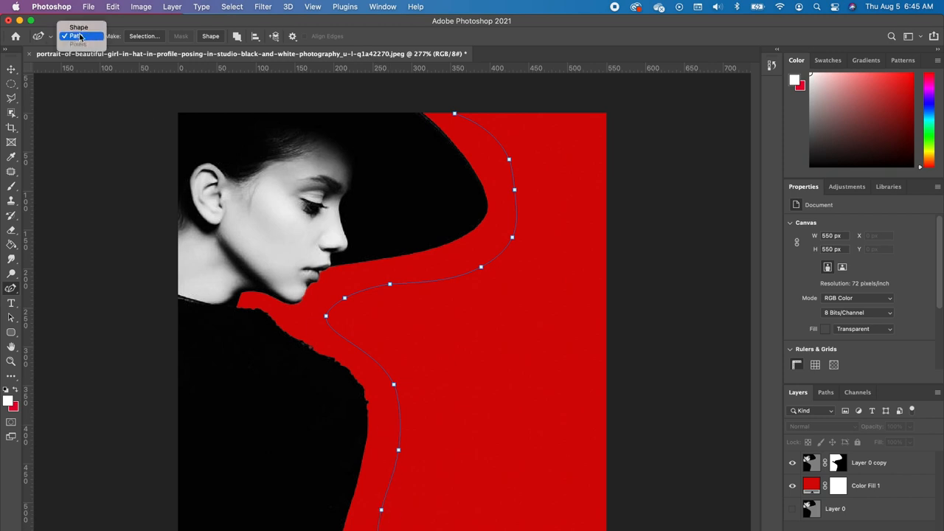
- Type 'Lorem ipsum dolor sit amet consectetur adipiscing elit…' on the silhouette path
{"action": "left_click", "coordinate": [11, 304]}
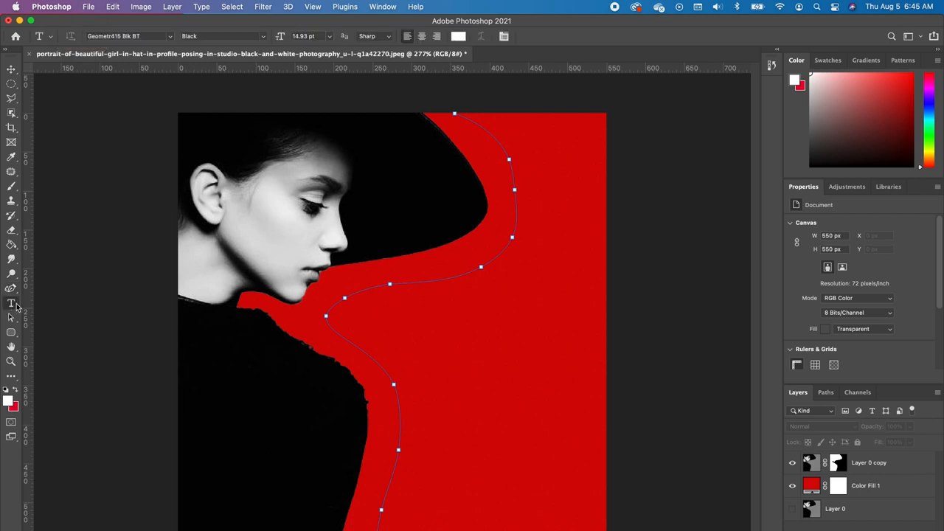
{"action": "mouse_move", "coordinate": [467, 117]}
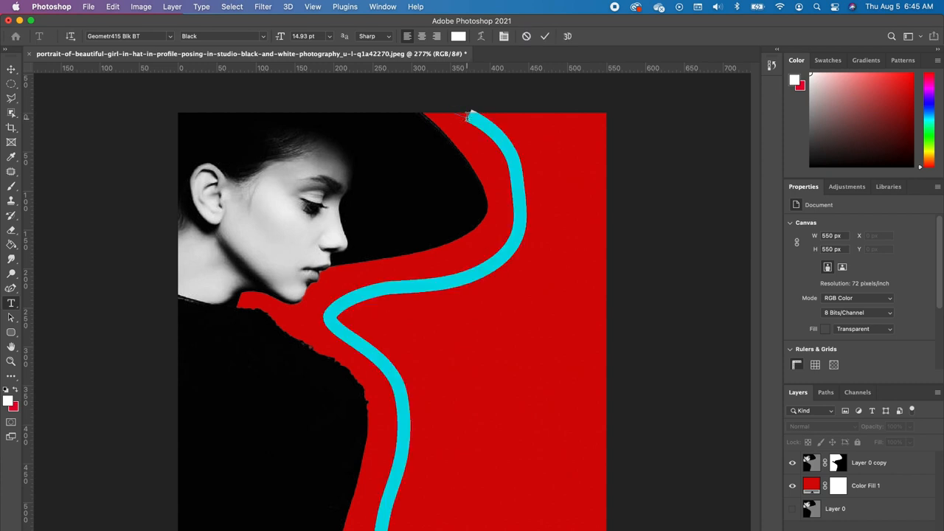
{"action": "type", "text": "Lorem ipsum dolor sit amet consectetur adipiscing elit sed do eiusmod tempor incididunt"}
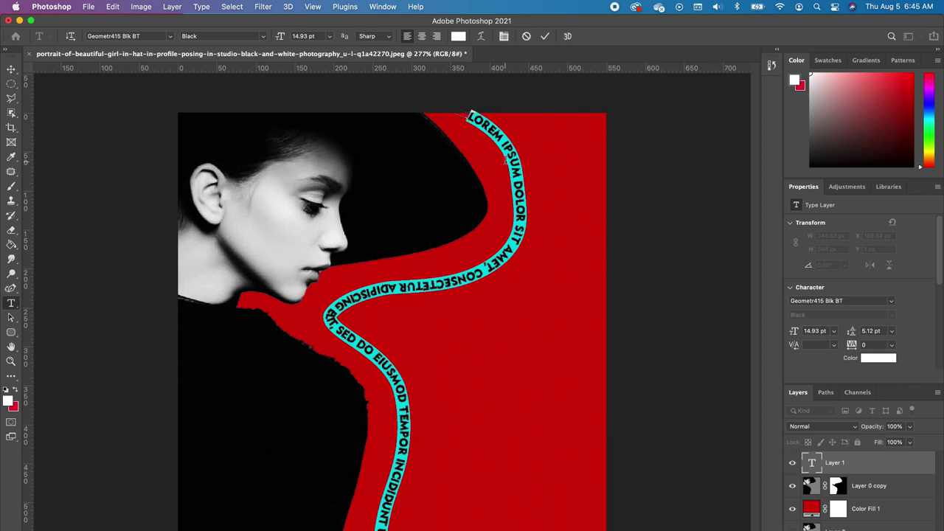